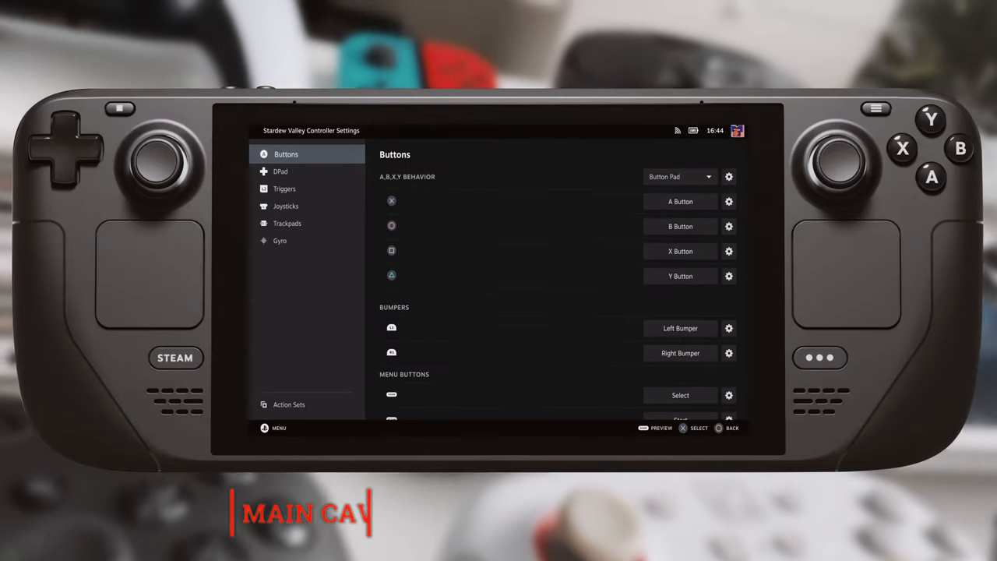
Reach the SteamOS system settings from the Steam menu
left_click(679, 200)
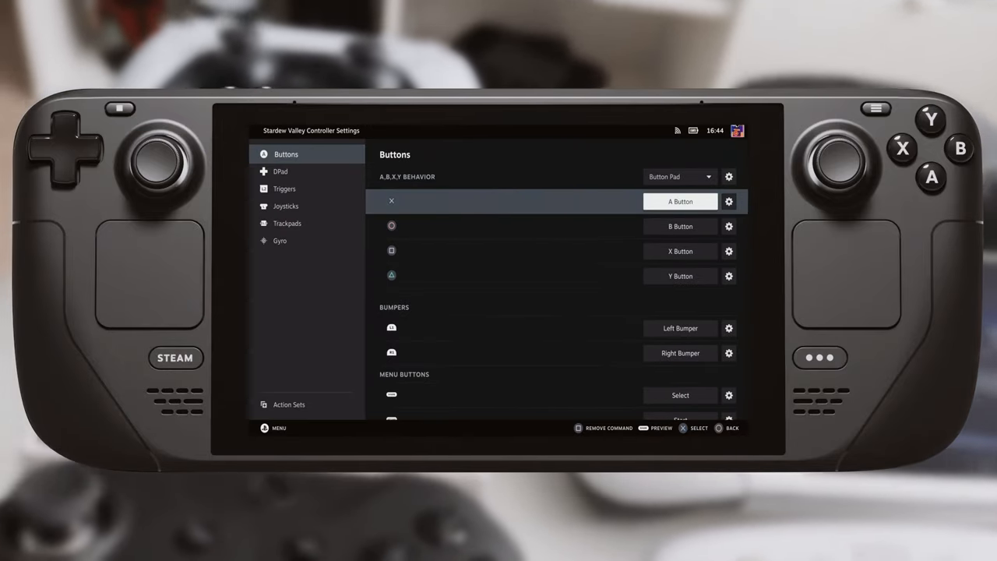
left_click(679, 201)
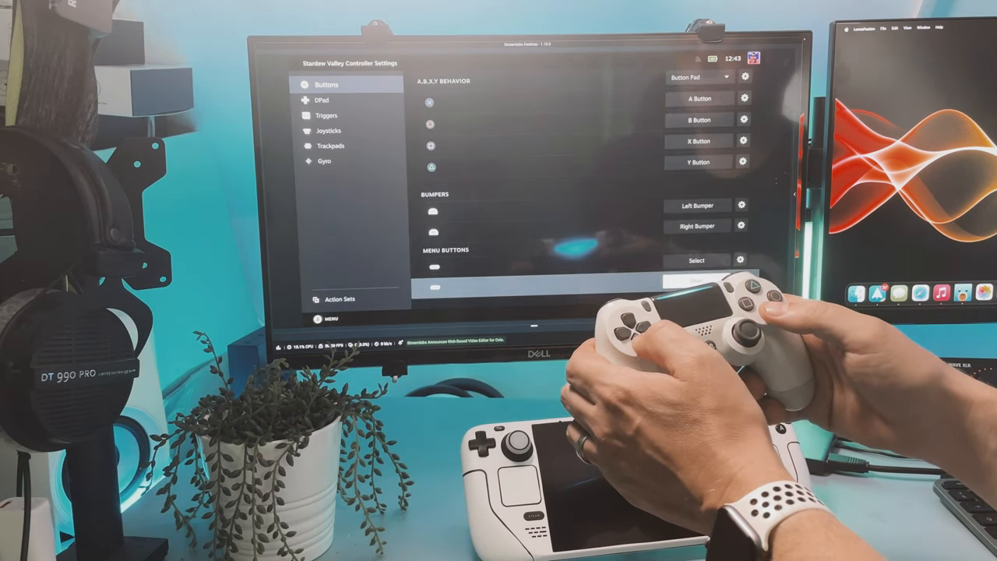
left_click(323, 100)
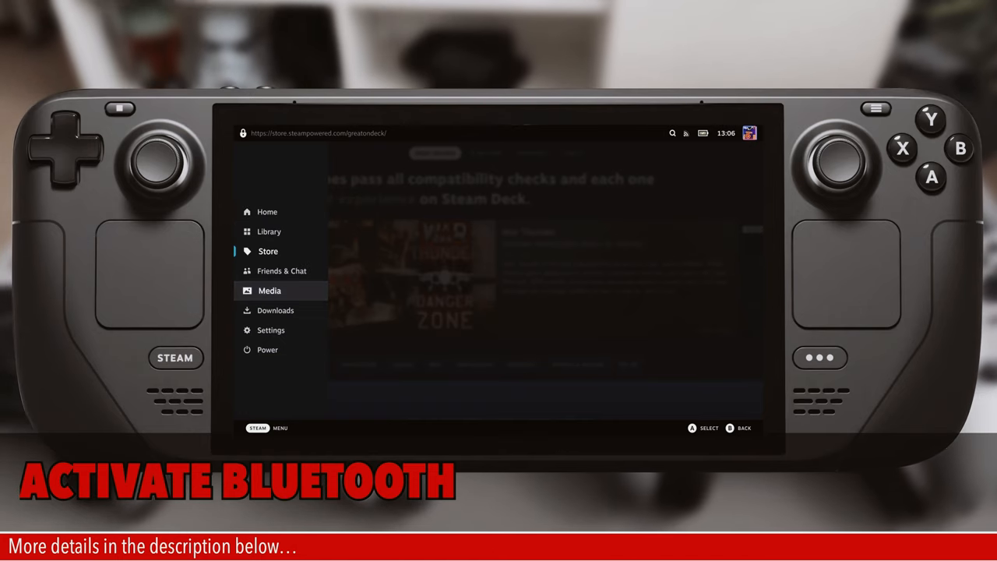
left_click(271, 330)
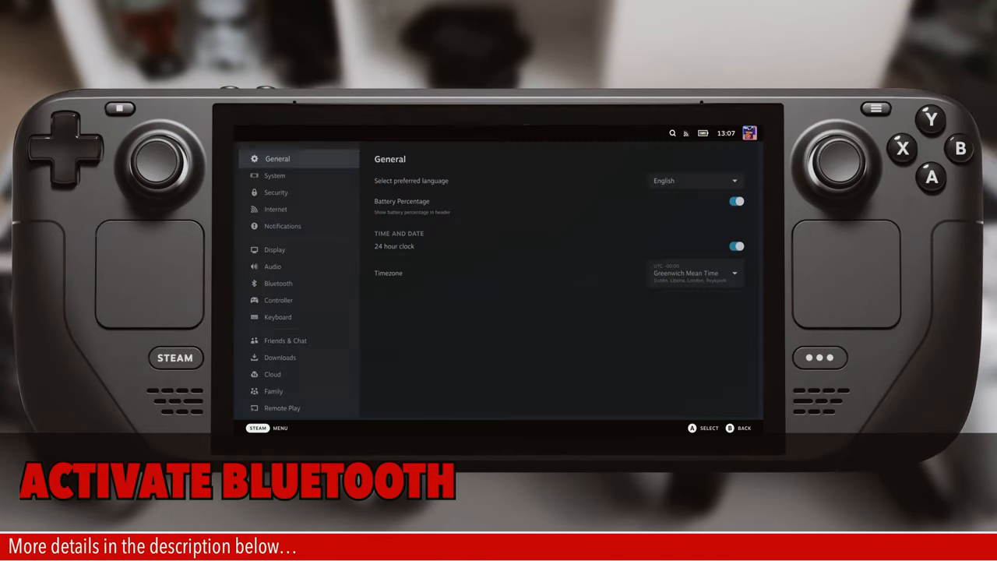
Turn Bluetooth on from the Bluetooth settings page
left_click(282, 226)
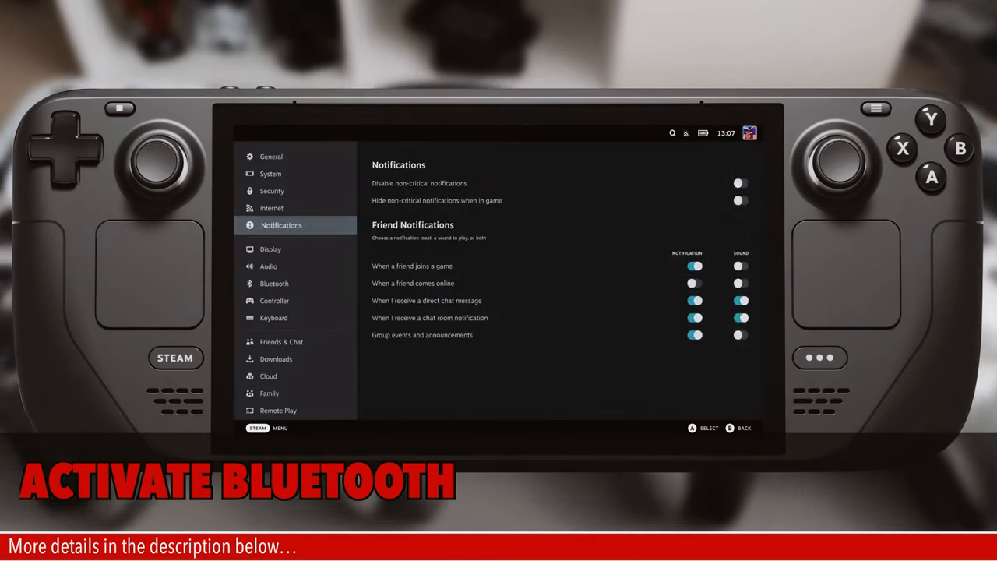
left_click(274, 284)
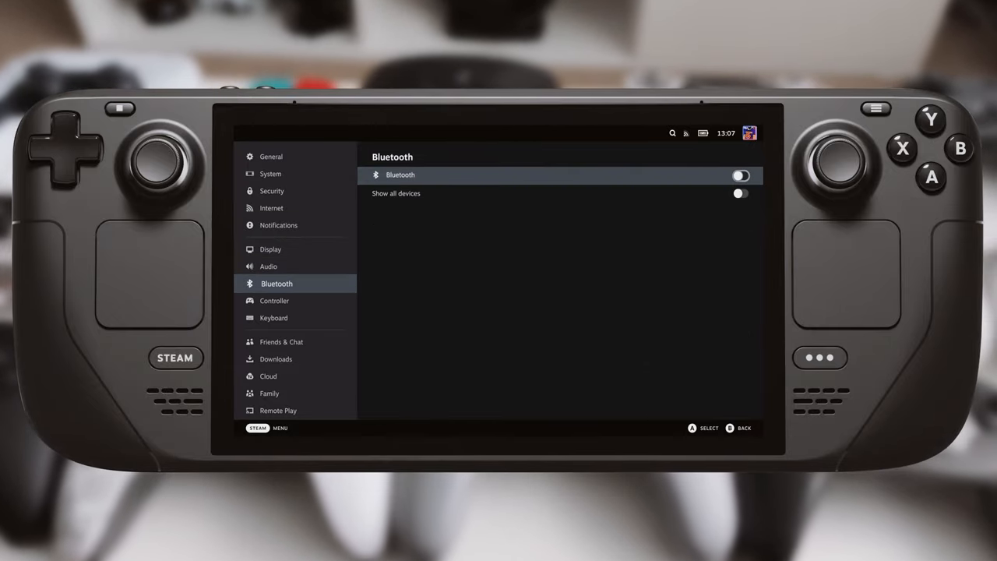
left_click(738, 174)
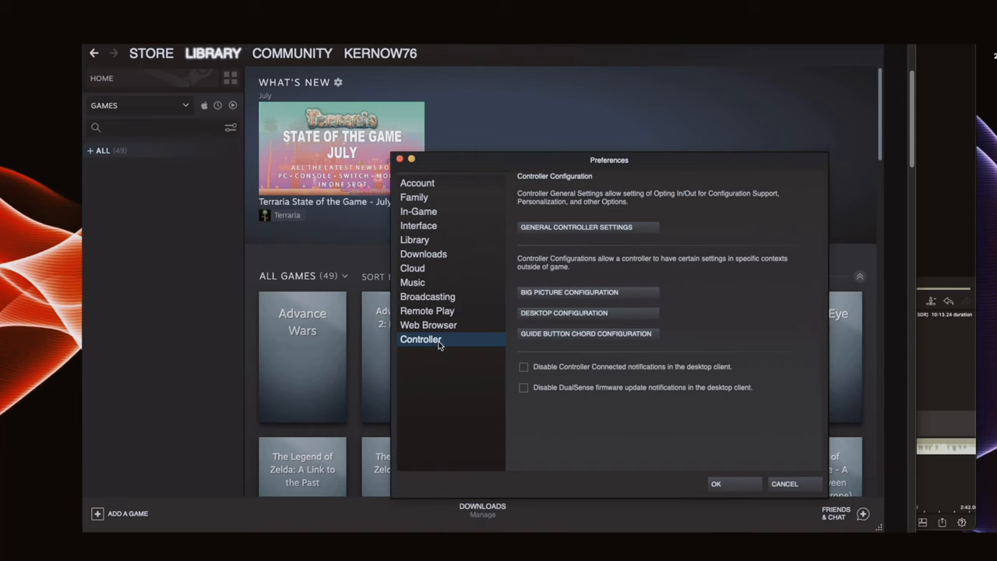
Start the Bluetooth Low Energy firmware update for the detected Steam Controller
left_click(577, 228)
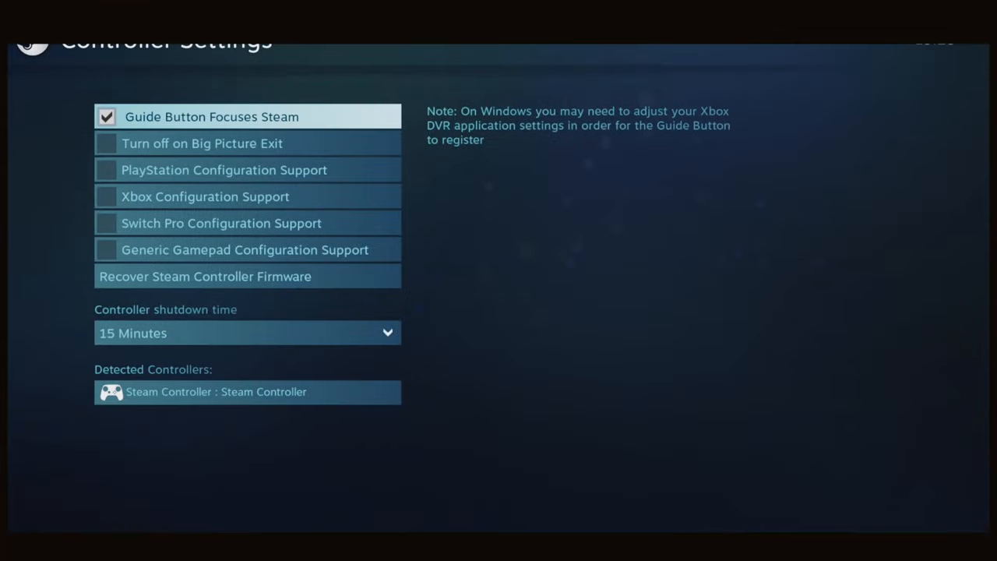
left_click(246, 393)
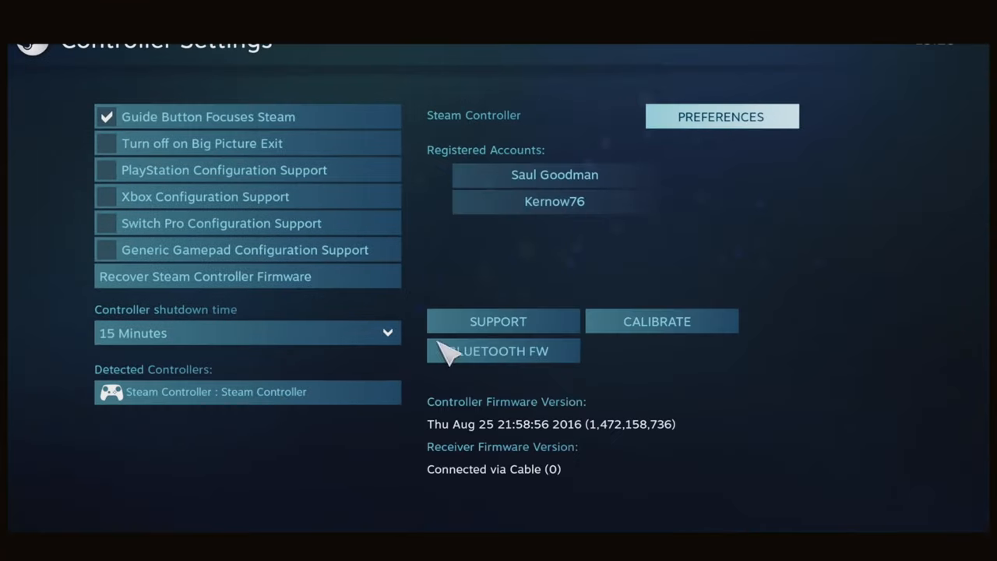
left_click(501, 351)
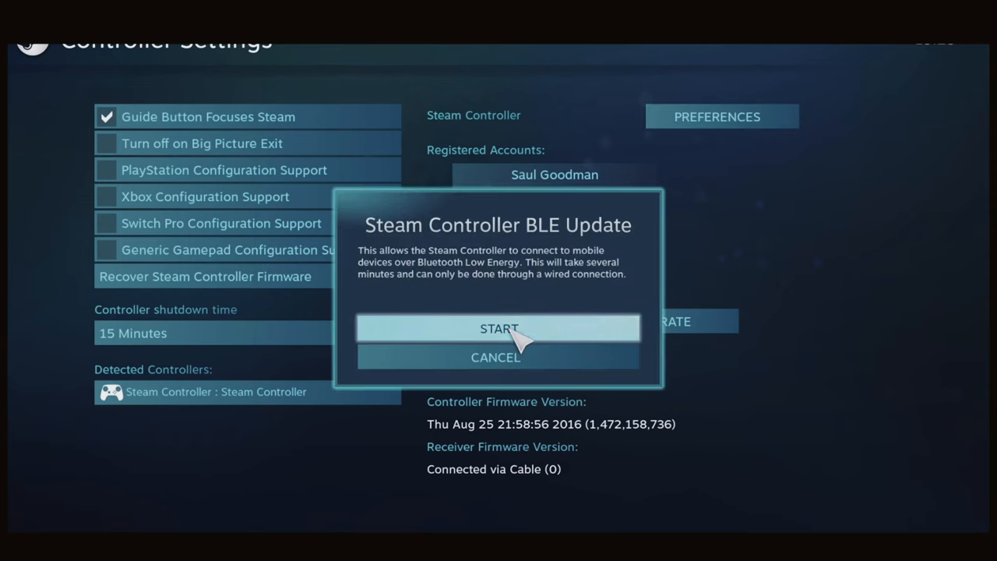
left_click(499, 327)
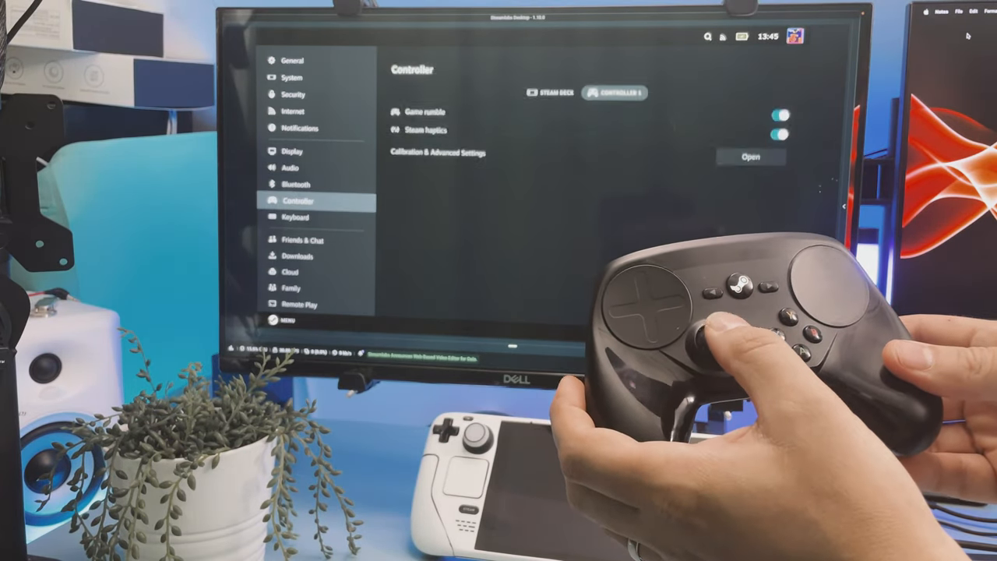
Switch from the Controller page to the Bluetooth settings to pair the Steam Controller
left_click(296, 198)
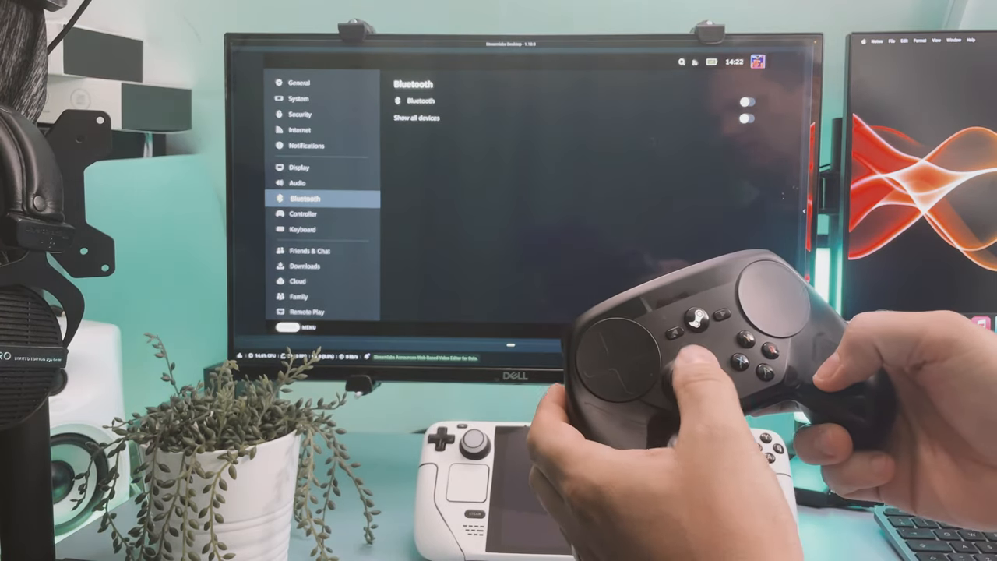
left_click(299, 167)
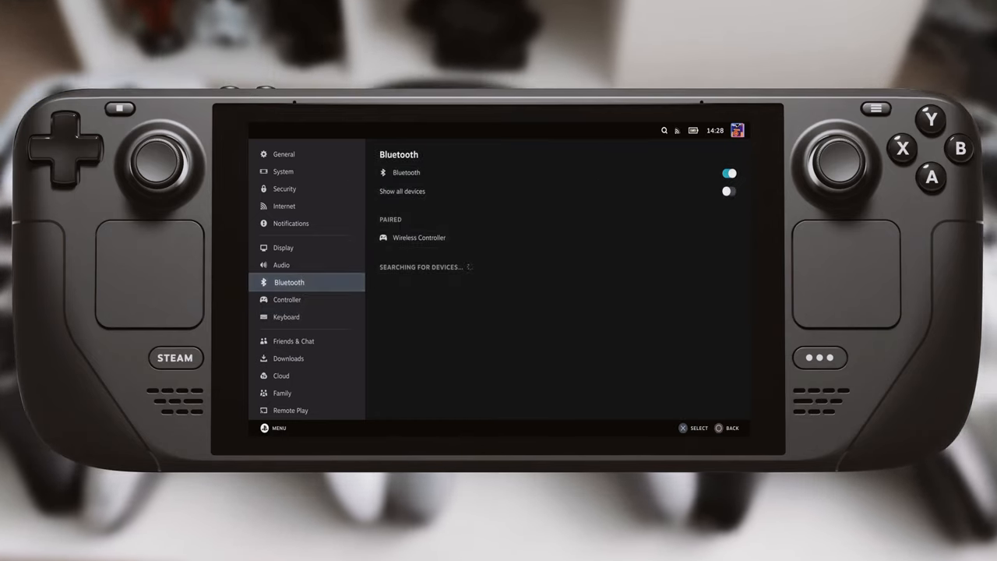
Move from the Bluetooth page to the Audio settings page after pairing the Wireless Controller
left_click(281, 264)
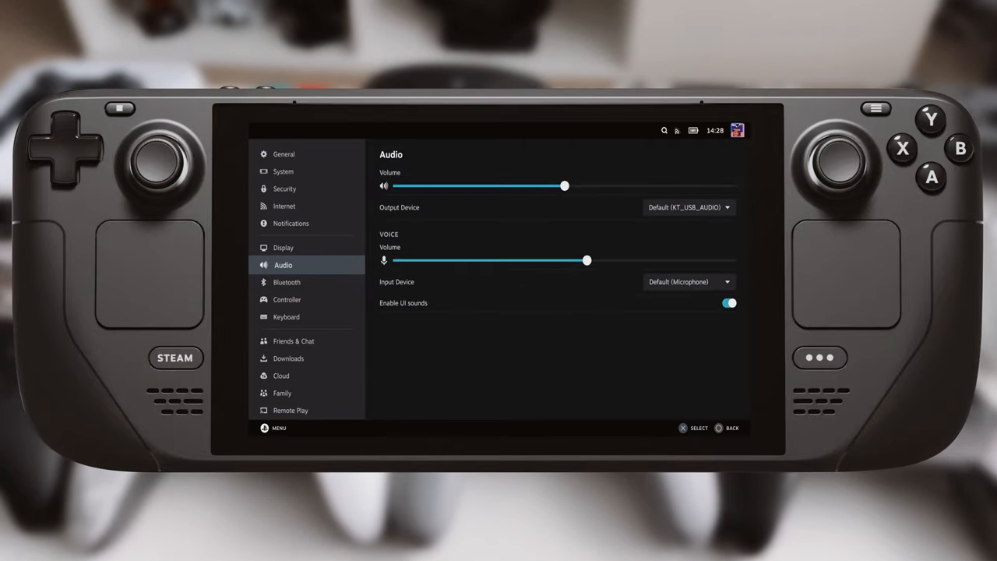
left_click(287, 299)
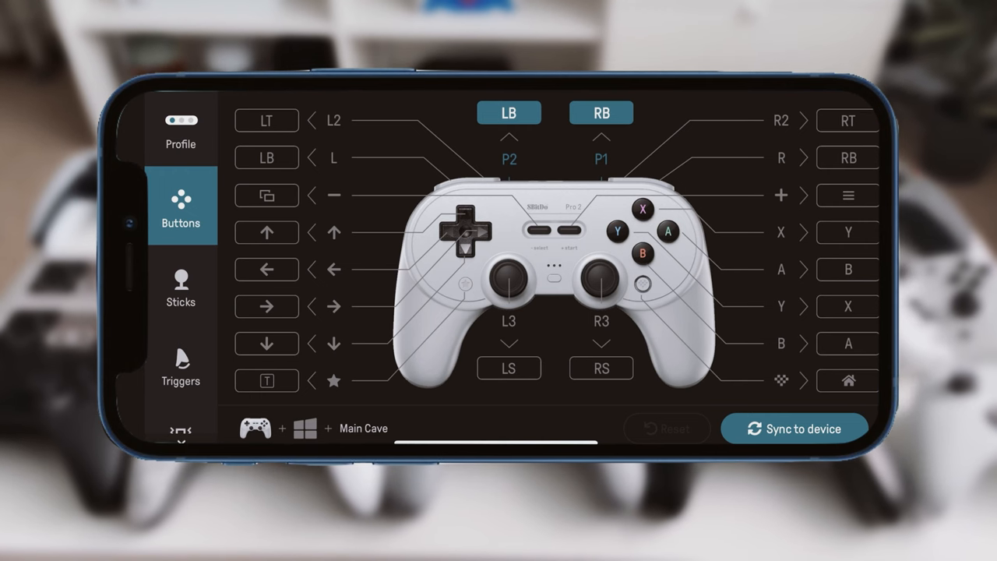
Review the Pro 2 button mapping in 8BitDo Ultimate Software
left_click(180, 288)
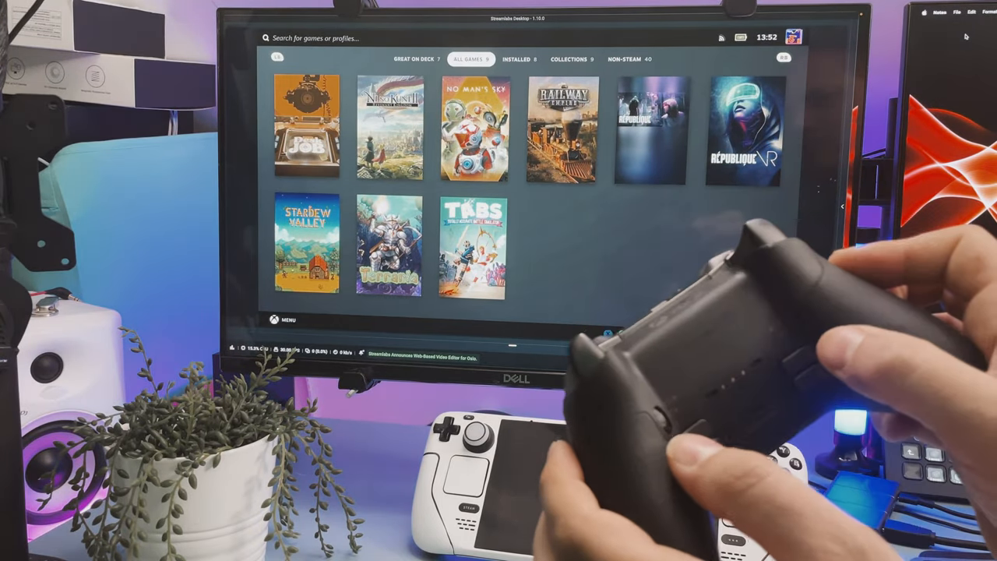
Browse the All Games library tab with the newly paired controller
left_click(517, 59)
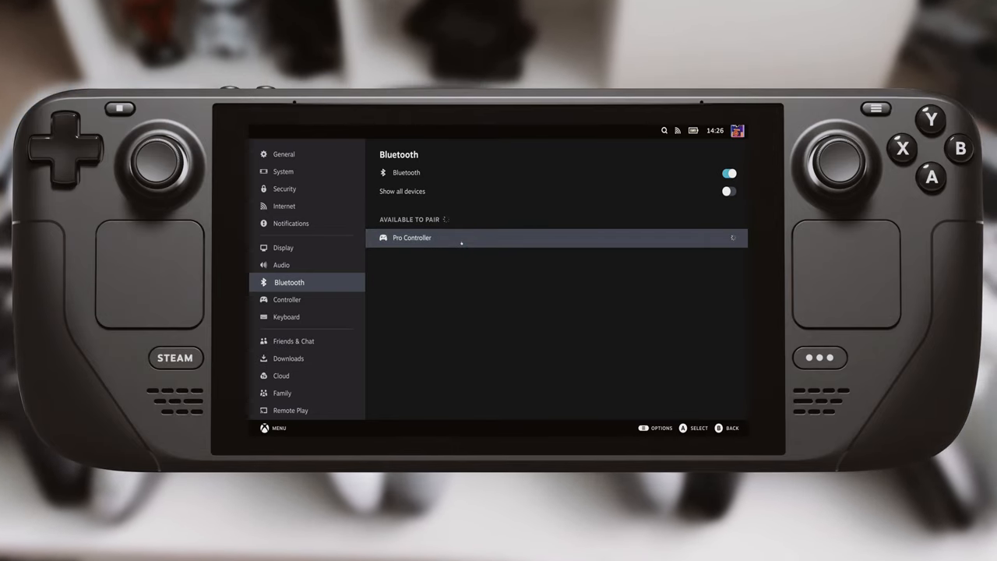
Pair the Pro Controller with the Steam Deck over Bluetooth
left_click(556, 236)
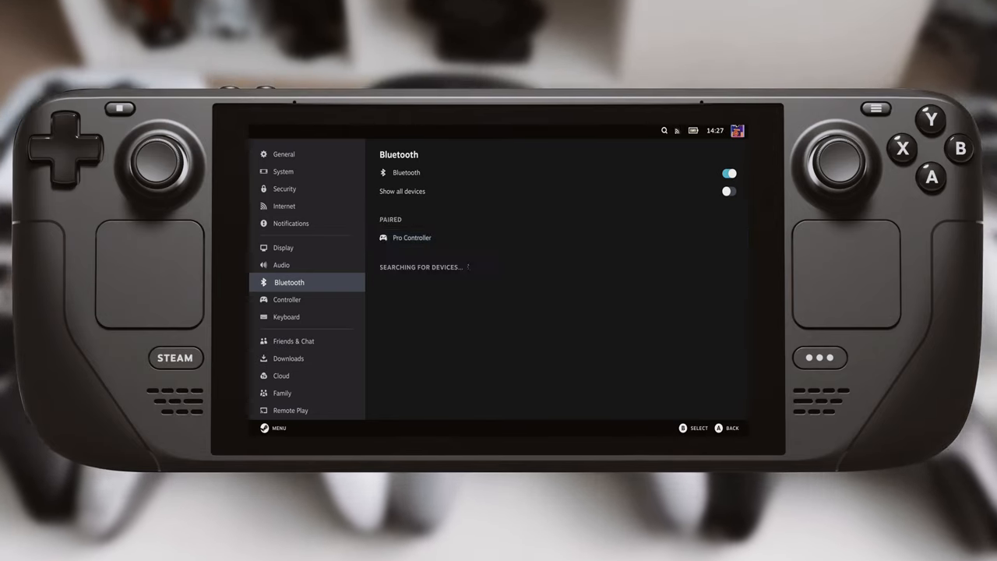
left_click(287, 299)
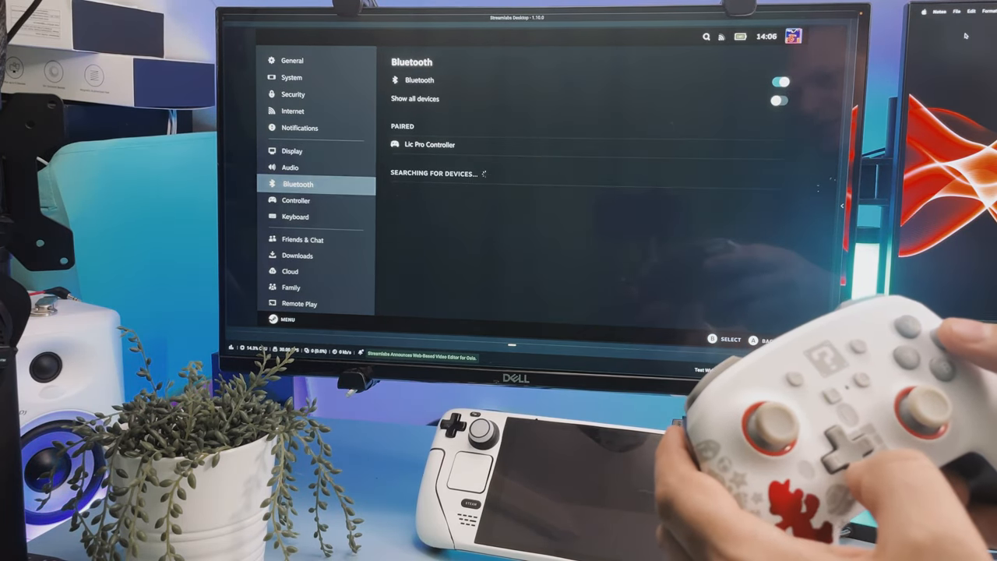
Pair the white Pro Controller and use it to switch the library between All Games and Collections
left_click(296, 200)
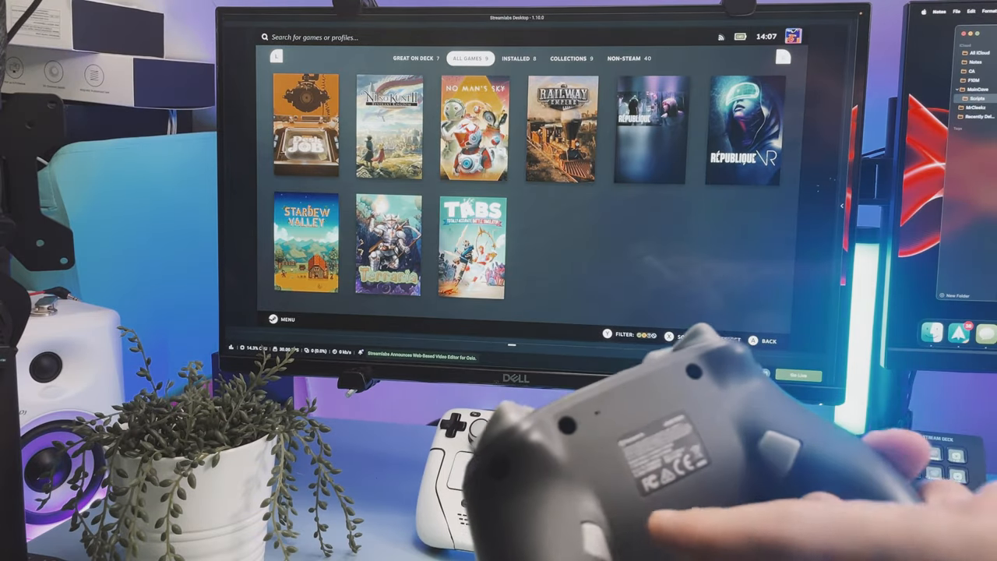
left_click(570, 59)
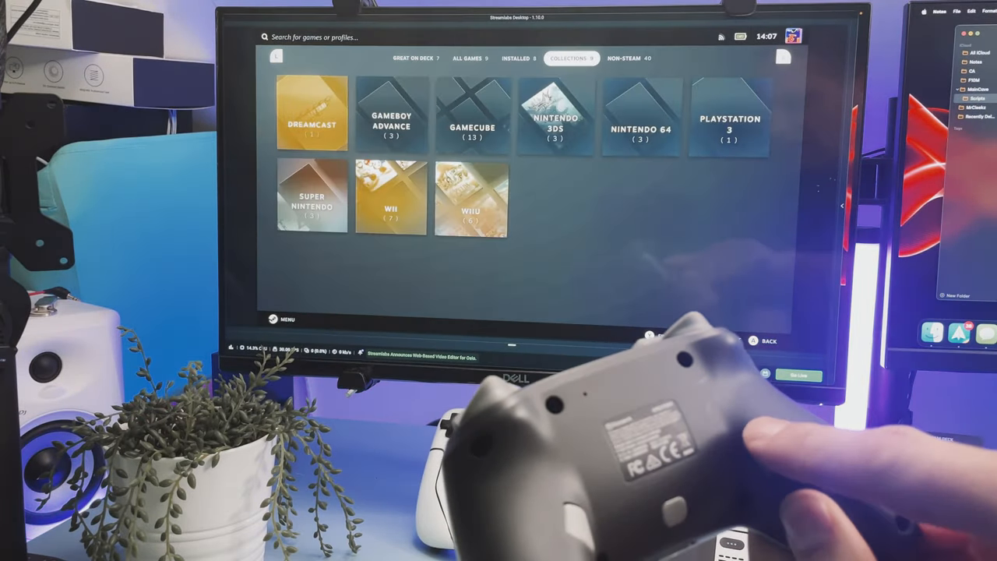
left_click(518, 58)
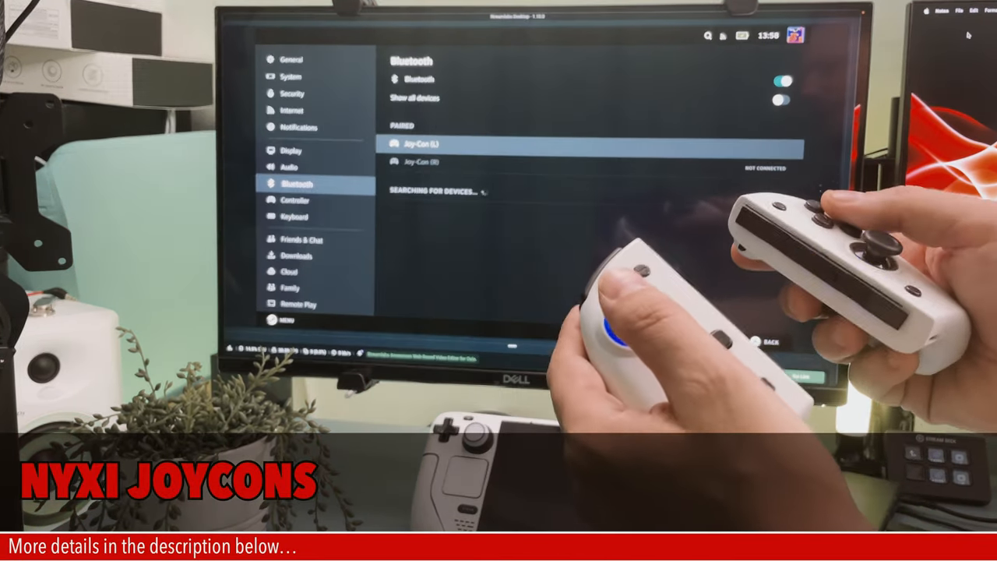
Pair Joy-Con (L), Joy-Con (R) and NES Controller, then step through to the Cloud settings page
left_click(289, 166)
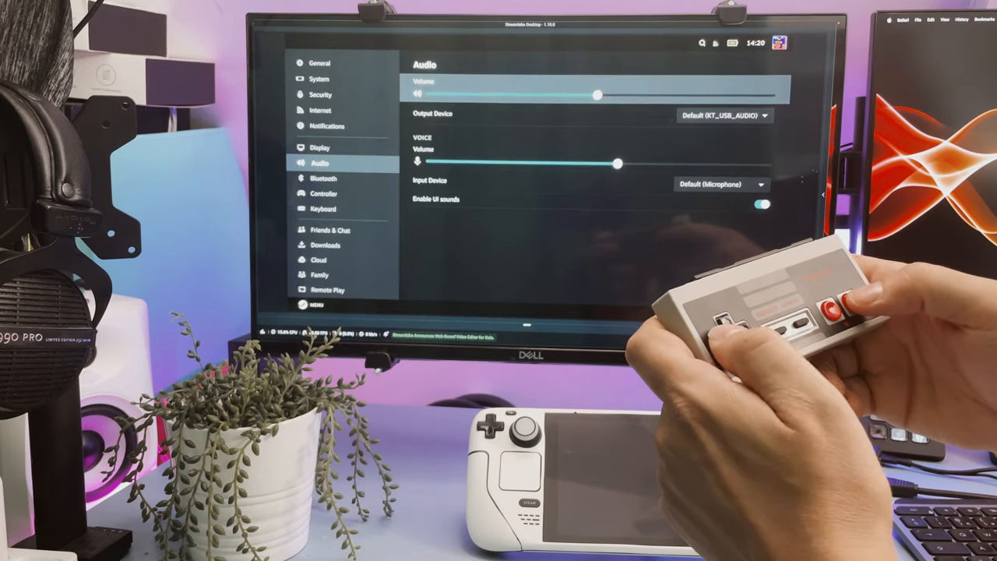
left_click(322, 177)
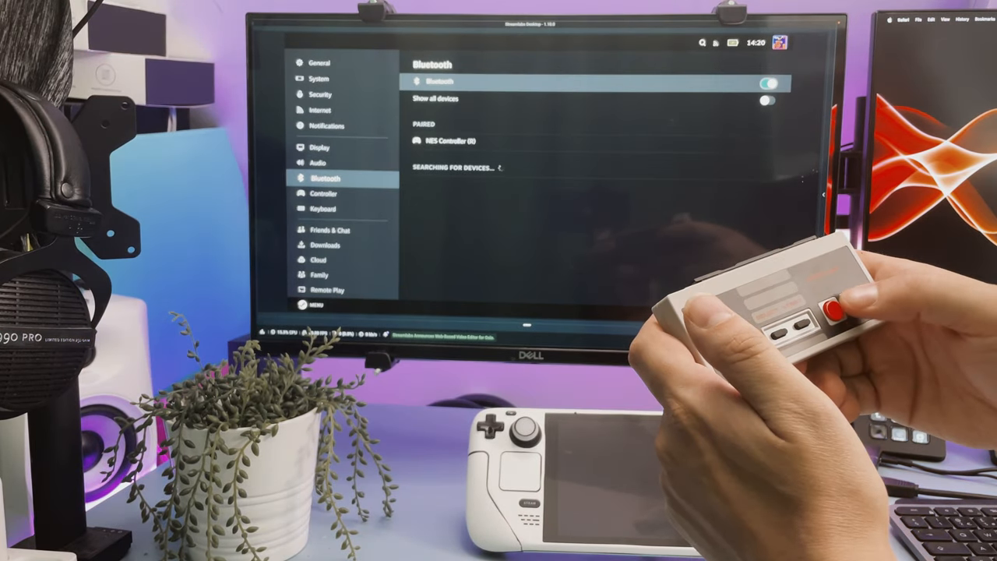
left_click(318, 258)
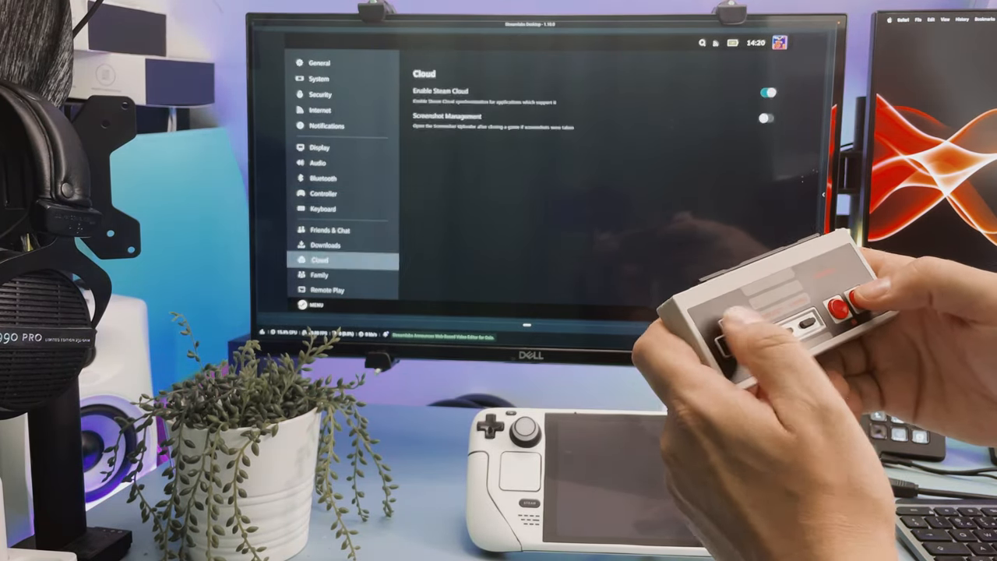